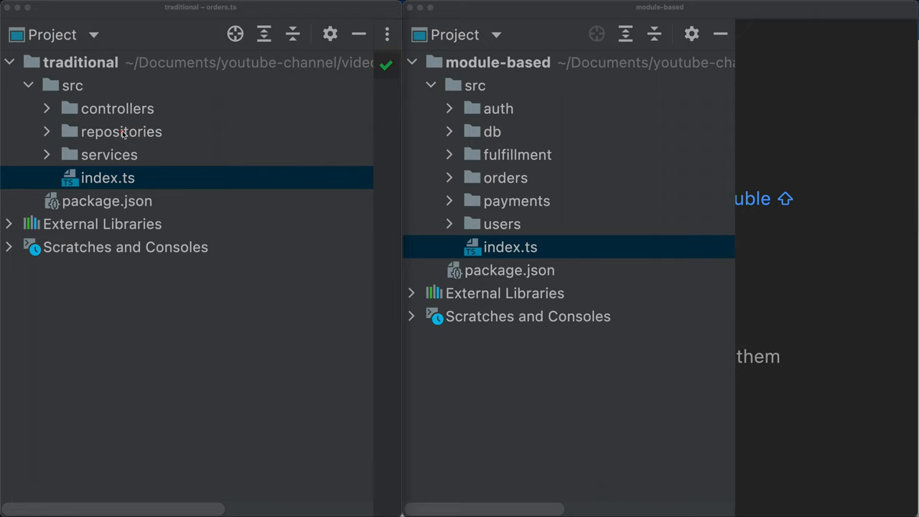
mouse_move(135, 175)
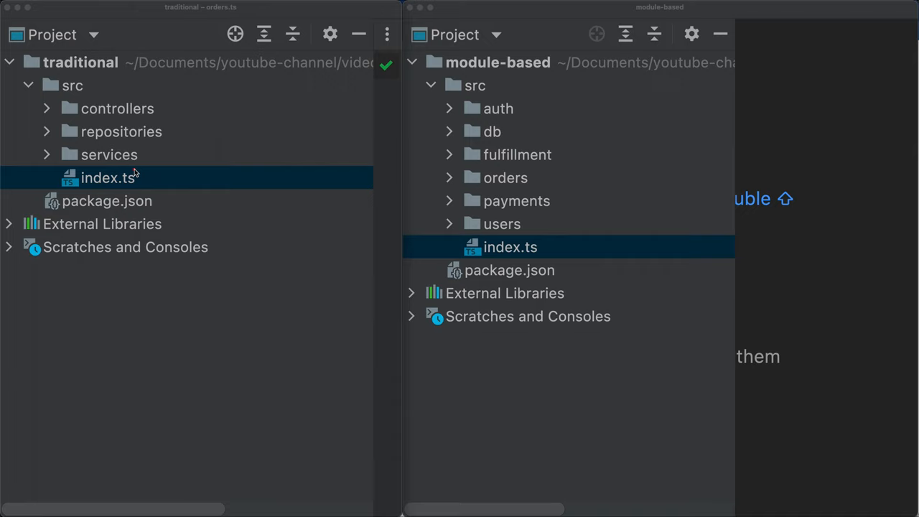
mouse_move(189, 169)
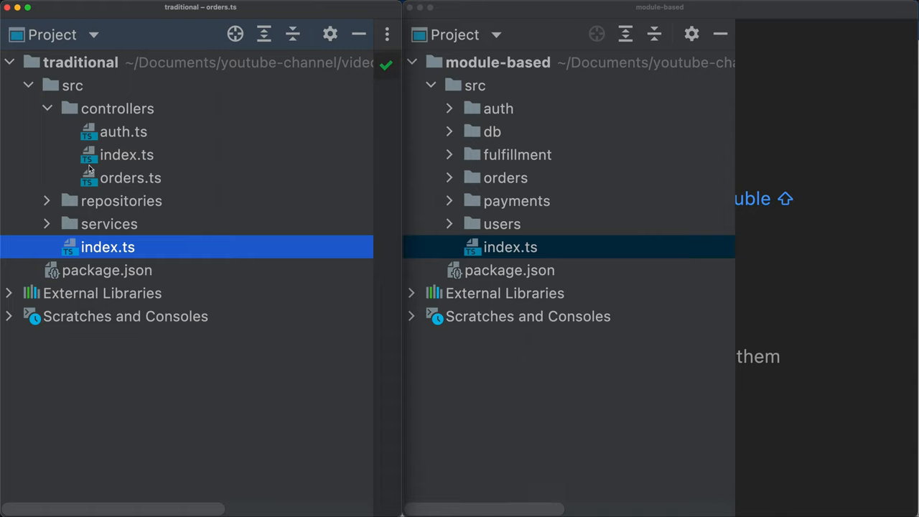
- Expand the traditional project's repositories and services folders to review them, then collapse all folders again
click(46, 109)
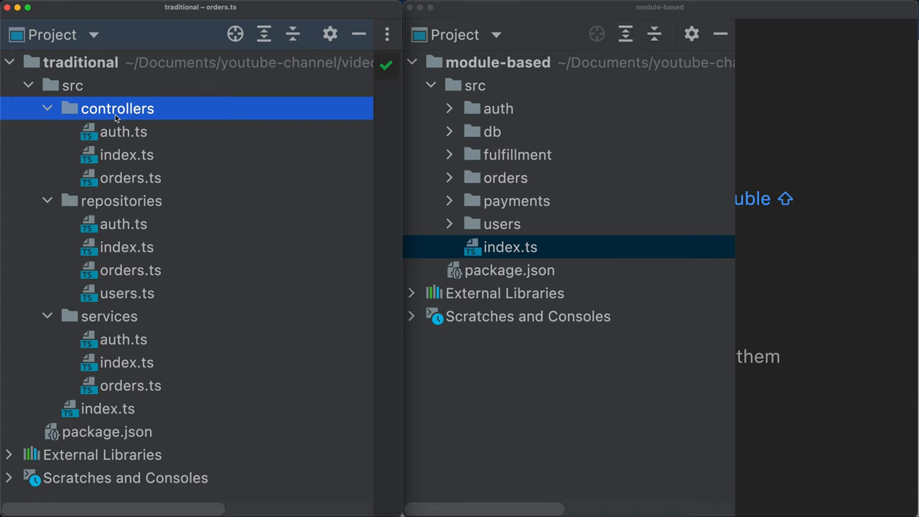
click(121, 201)
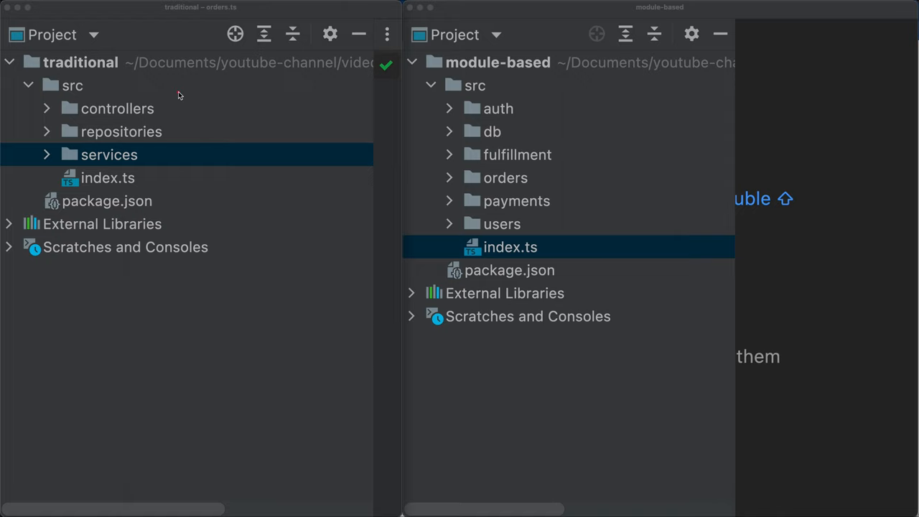
mouse_move(157, 122)
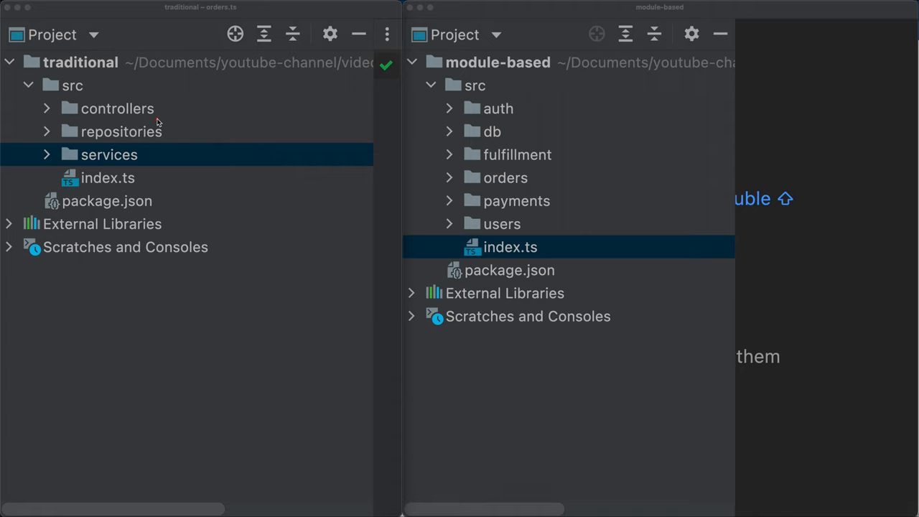
mouse_move(182, 117)
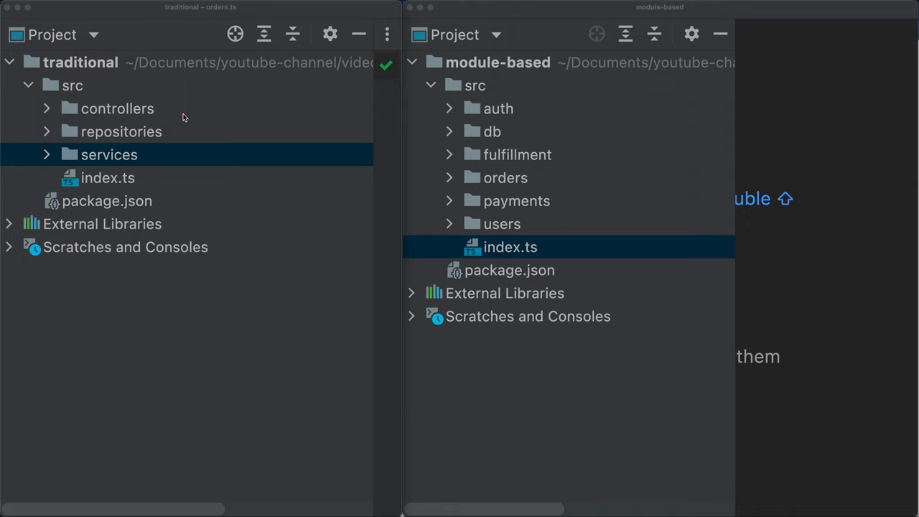
mouse_move(165, 158)
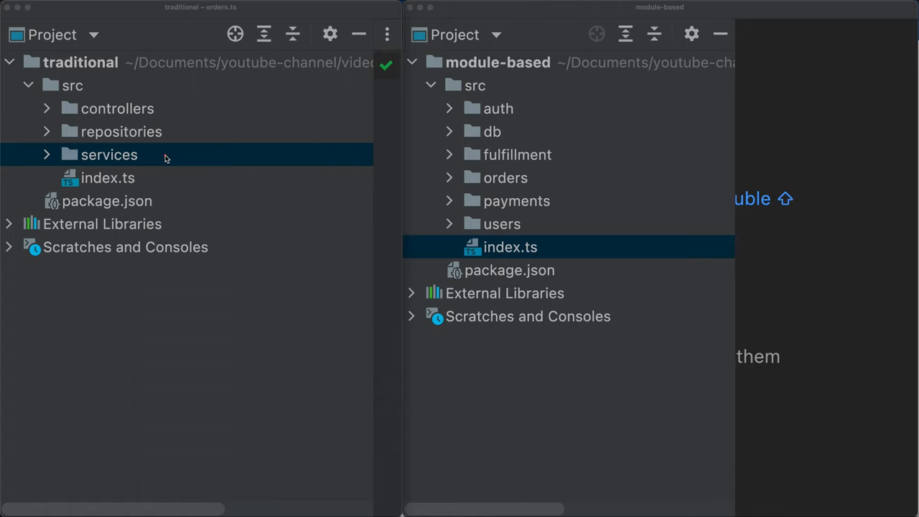
mouse_move(151, 100)
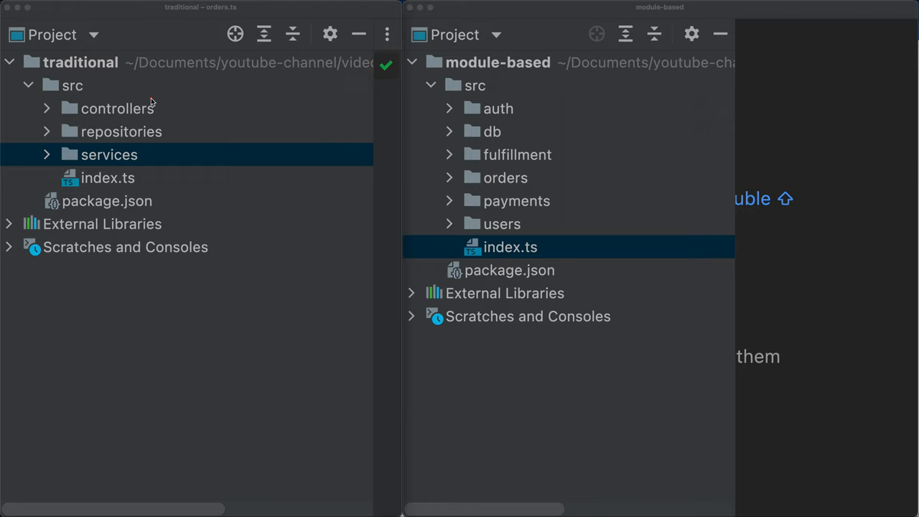
click(118, 108)
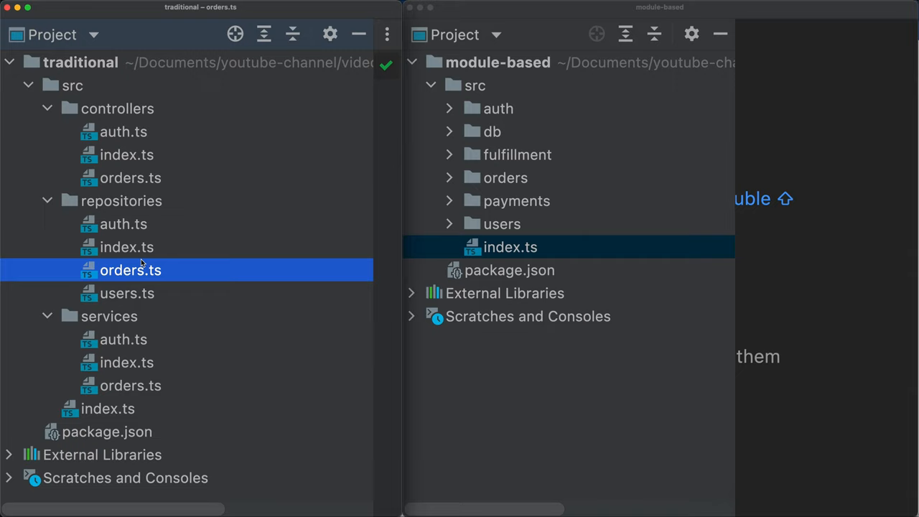
click(121, 202)
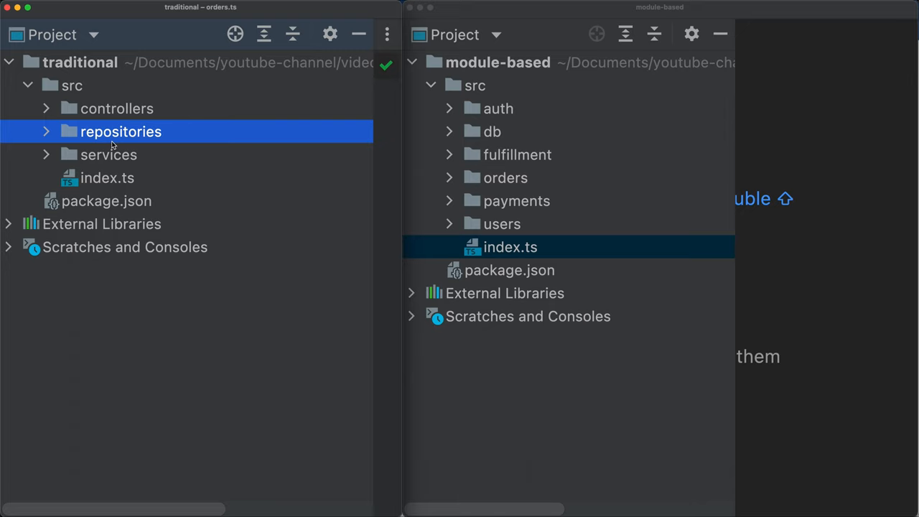
click(117, 109)
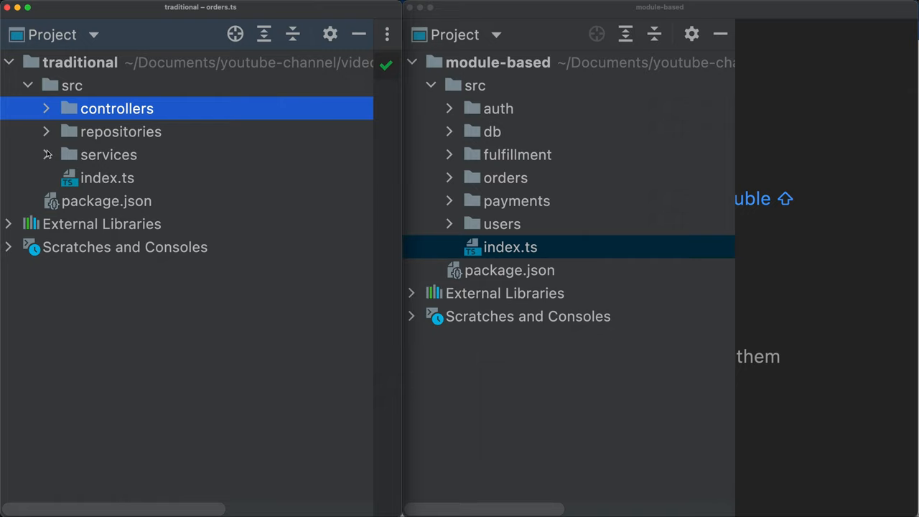
click(109, 156)
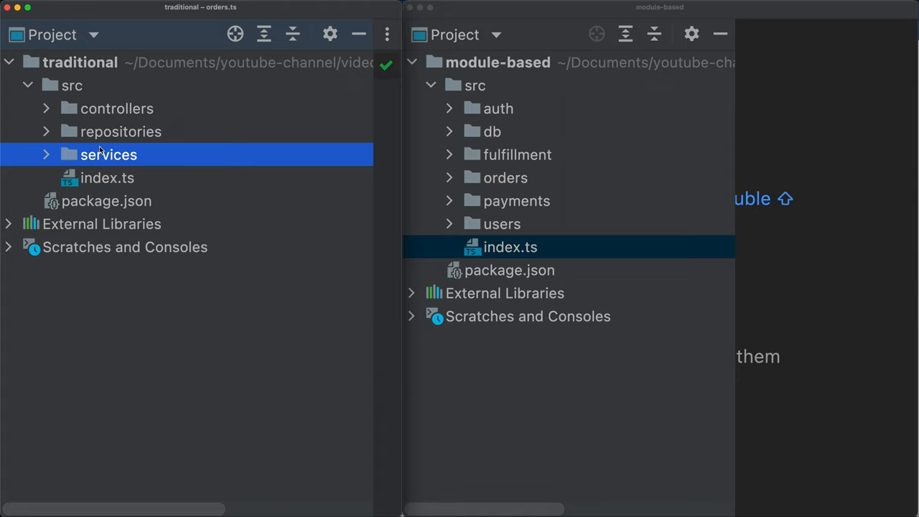
click(117, 109)
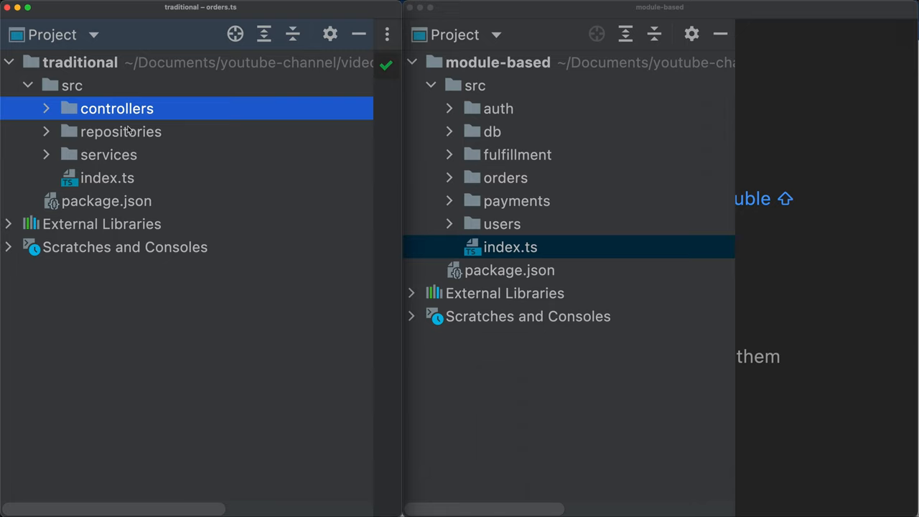
click(107, 155)
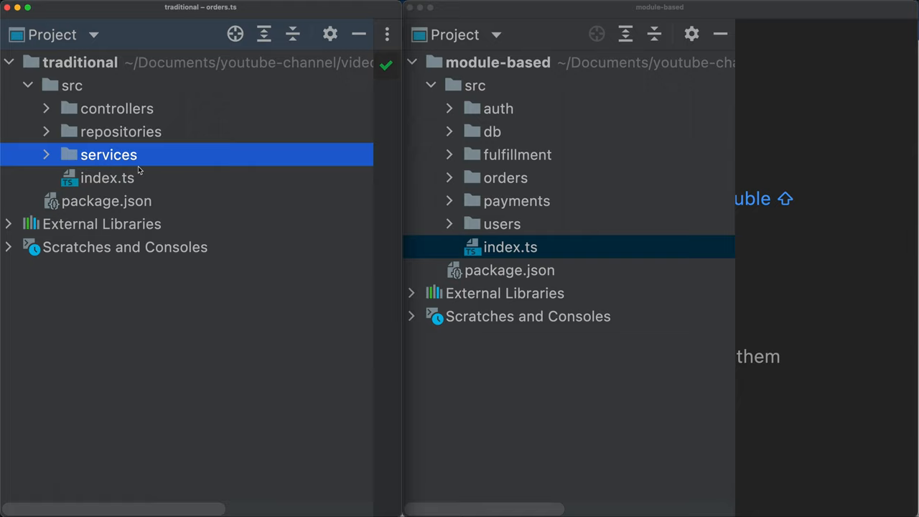
click(106, 178)
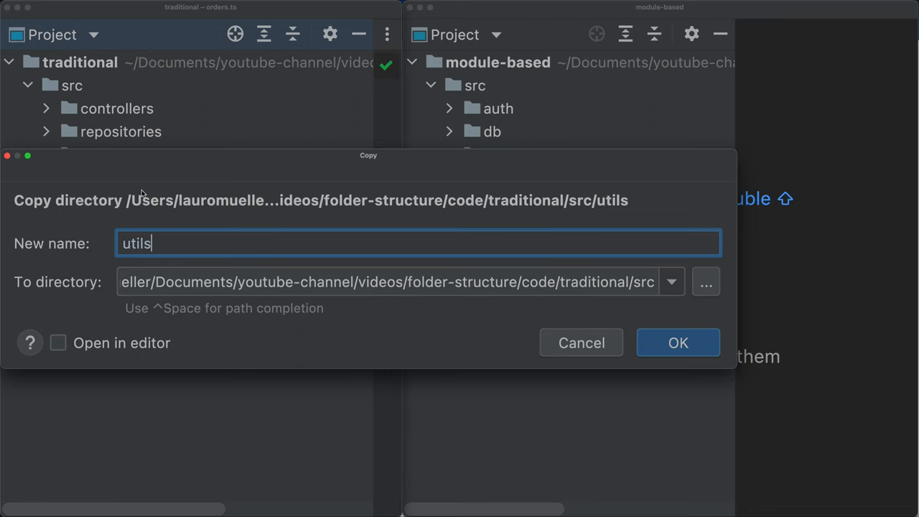
click(678, 342)
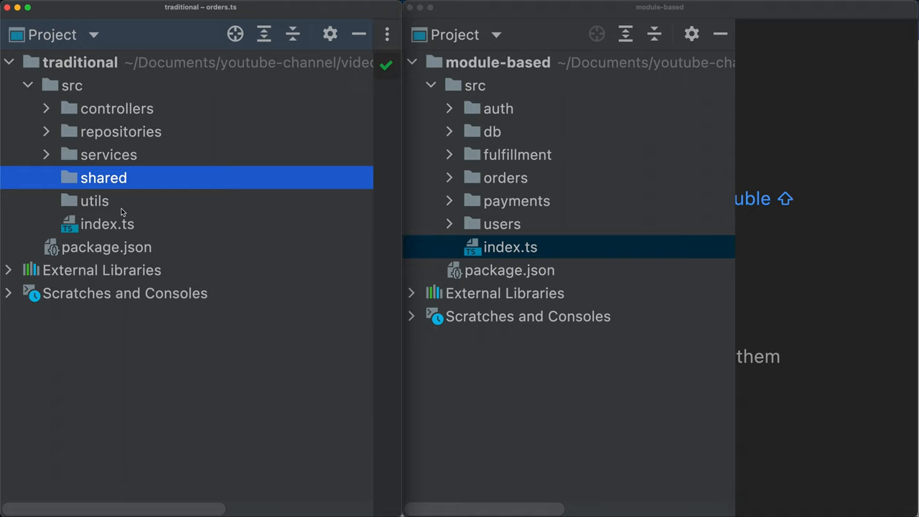
click(95, 201)
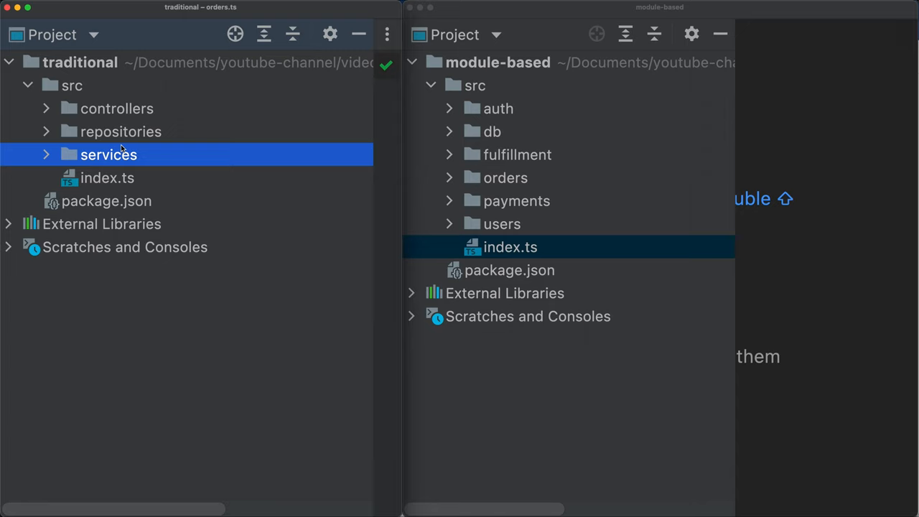
click(106, 178)
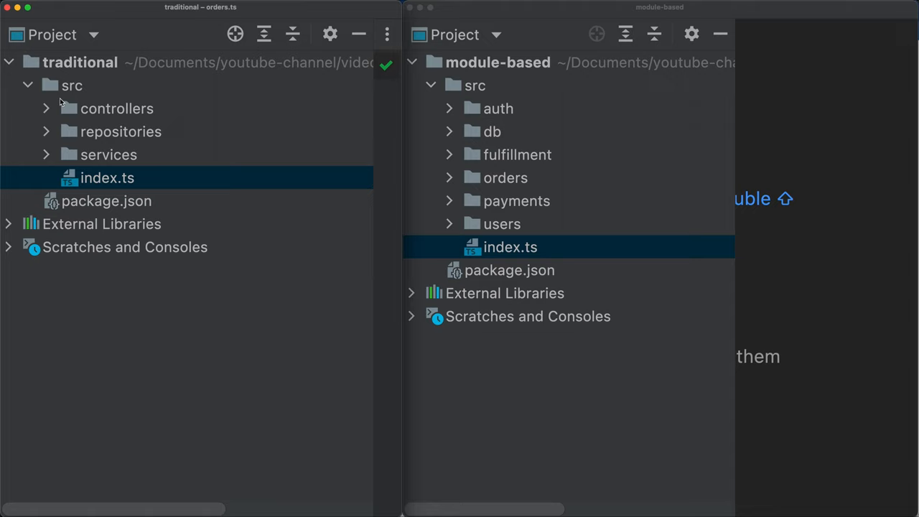
click(109, 155)
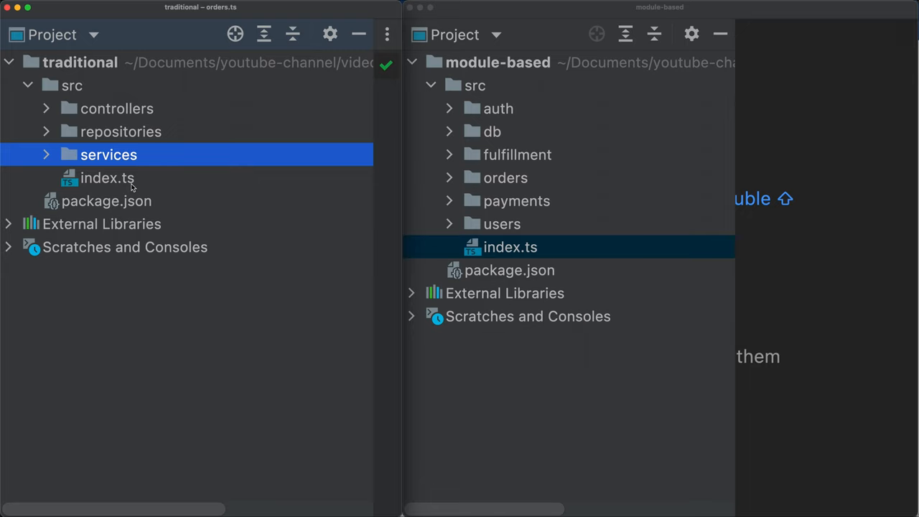
click(491, 132)
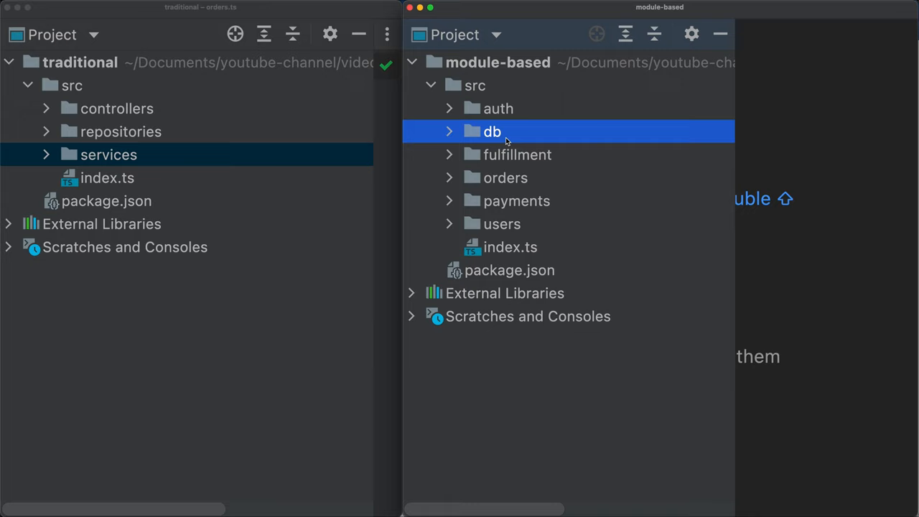
click(505, 178)
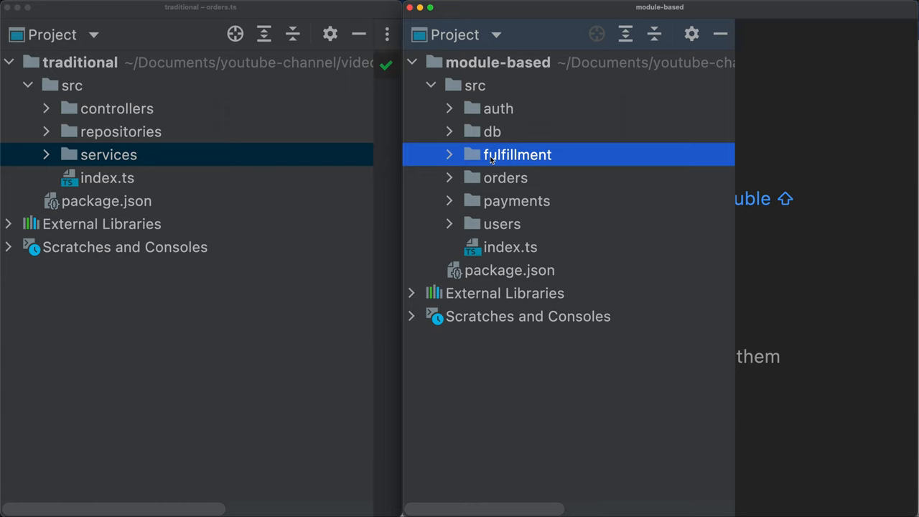
click(449, 155)
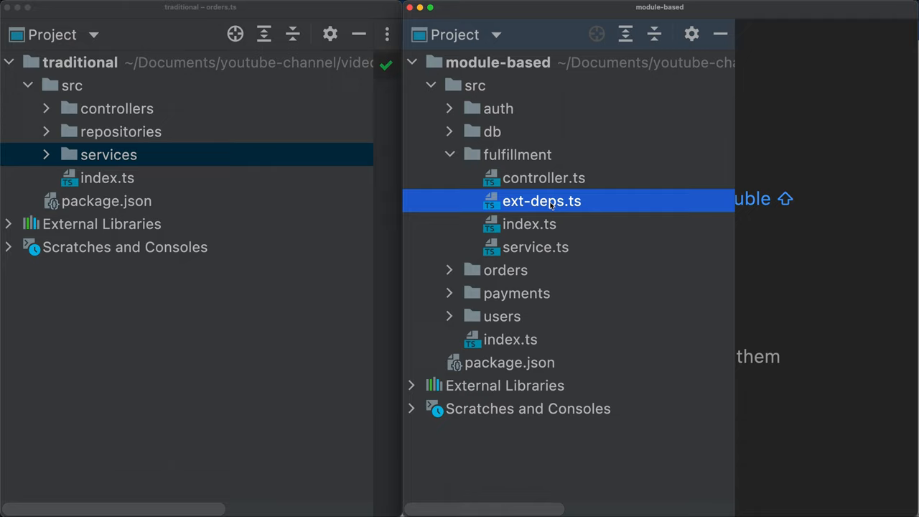
click(448, 155)
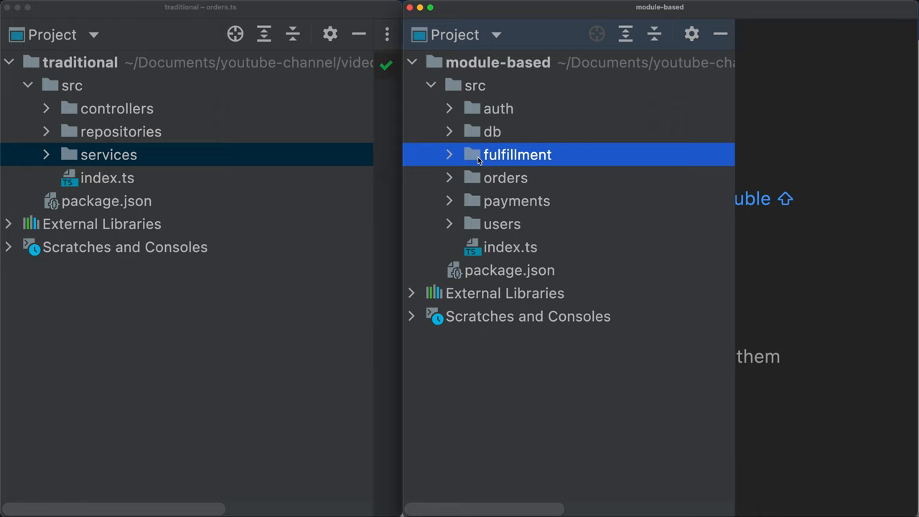
click(517, 202)
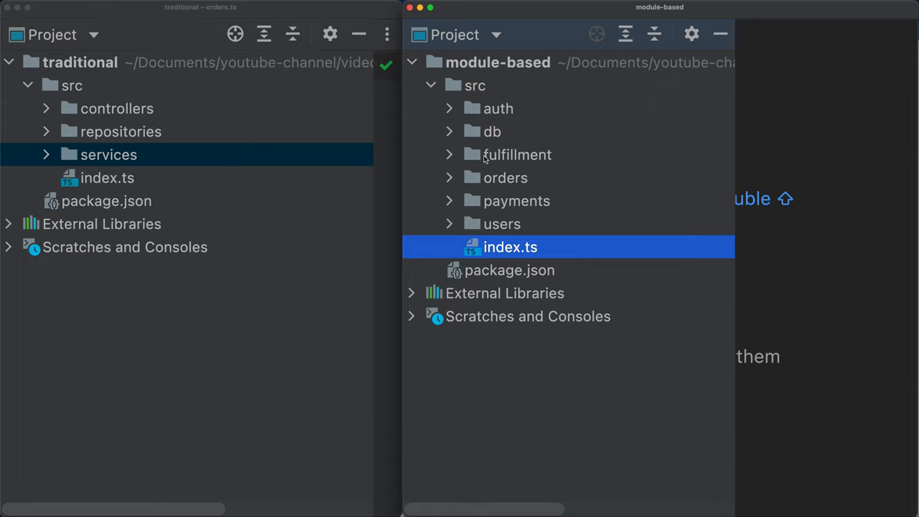
click(491, 132)
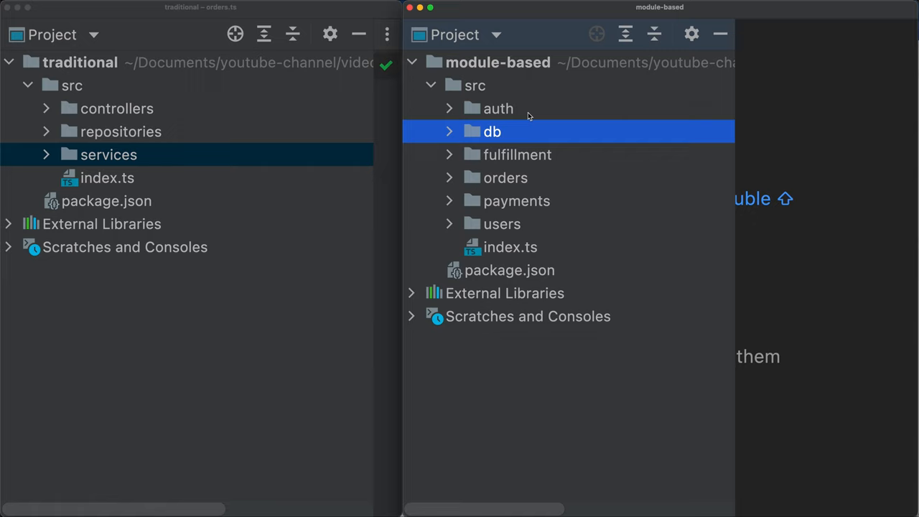
- In the module-based project, expand src/fulfillment and bring up ext-deps.ts re-exporting IOrdersService from orders
click(499, 109)
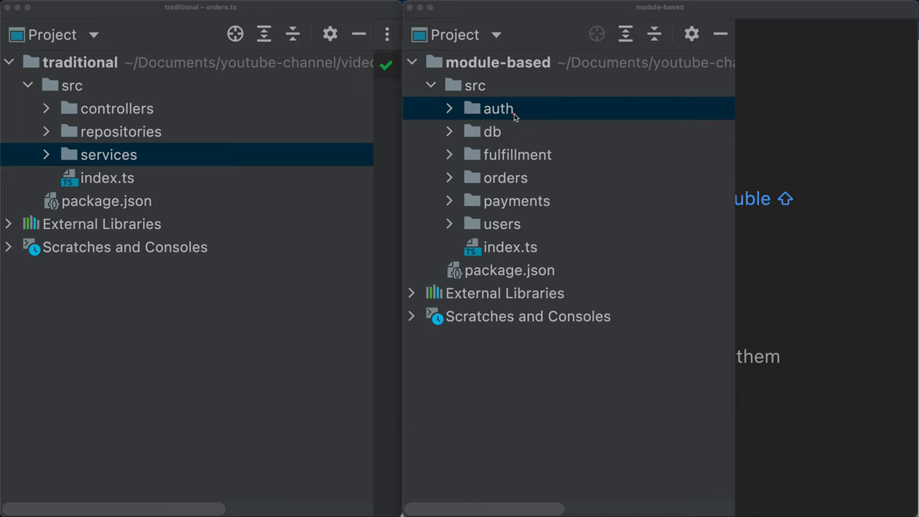
mouse_move(515, 180)
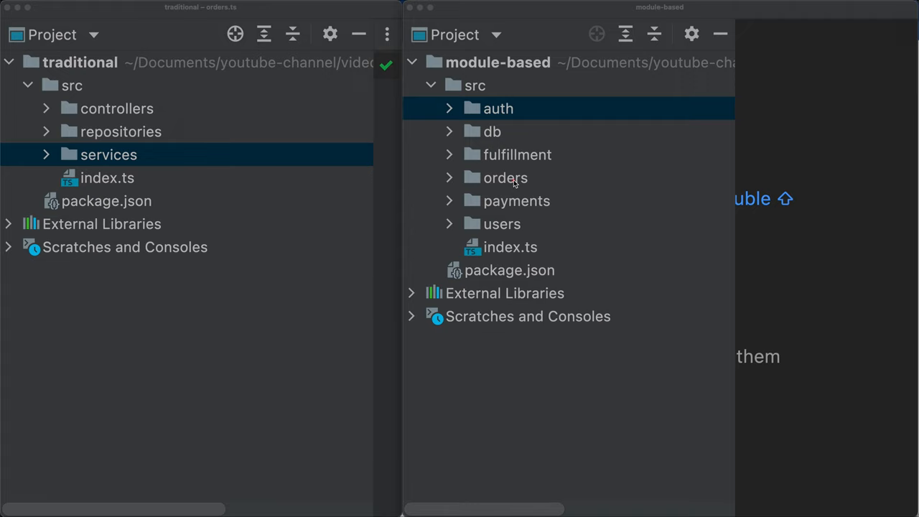
mouse_move(512, 132)
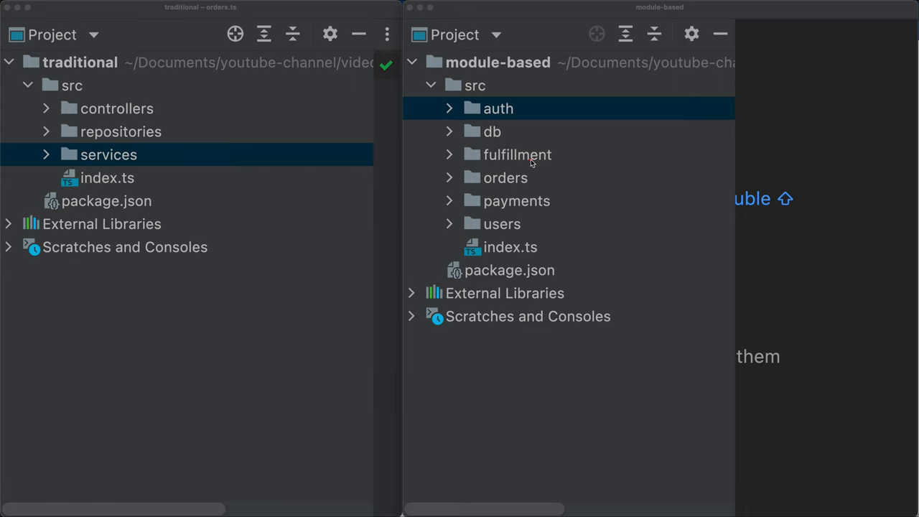
mouse_move(530, 178)
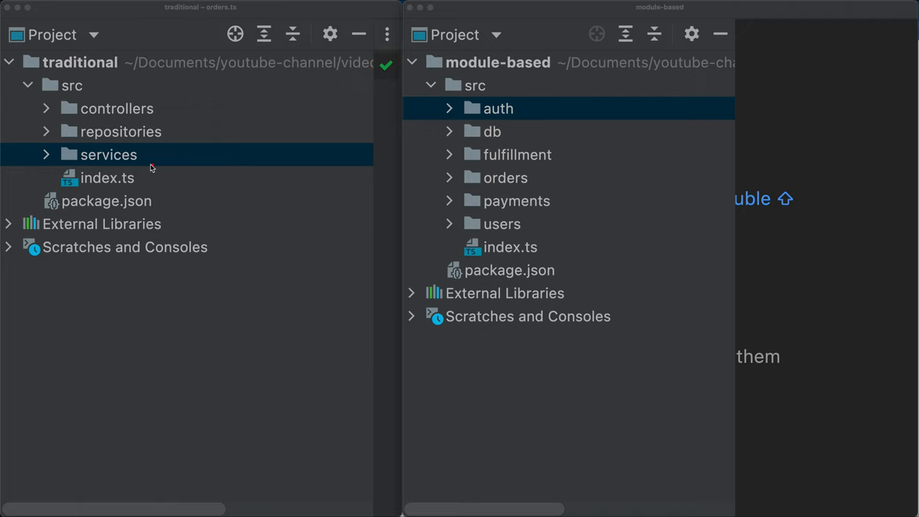
mouse_move(83, 136)
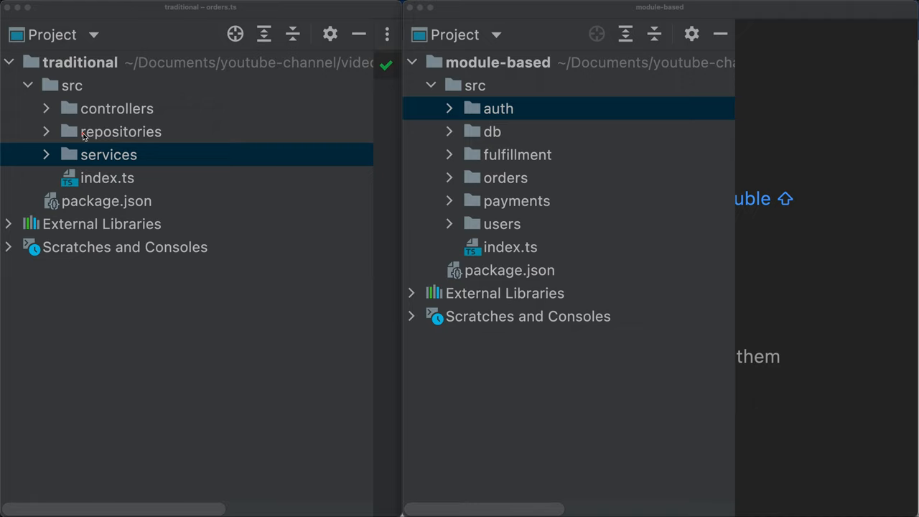
mouse_move(486, 146)
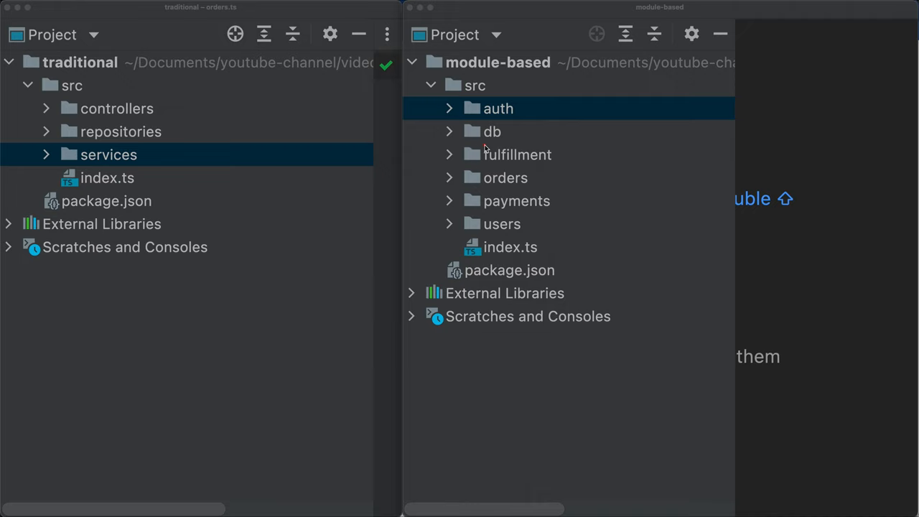
mouse_move(448, 127)
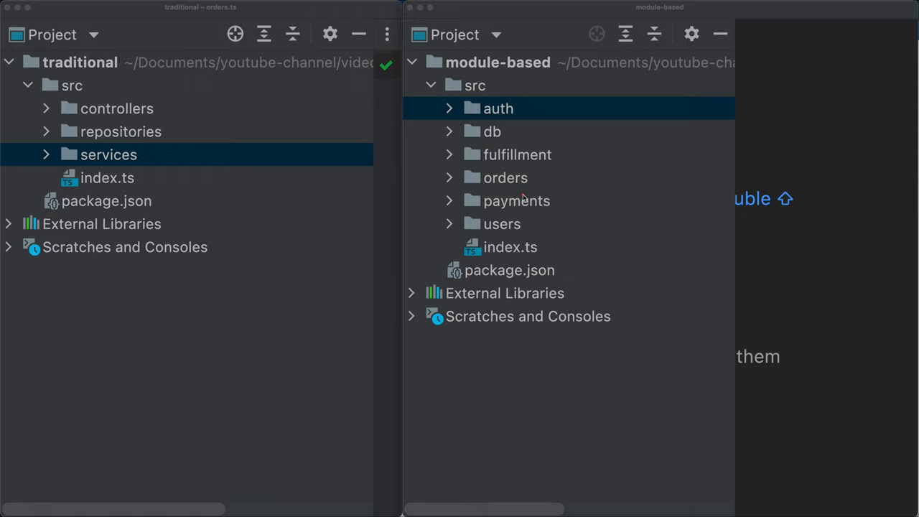
click(448, 178)
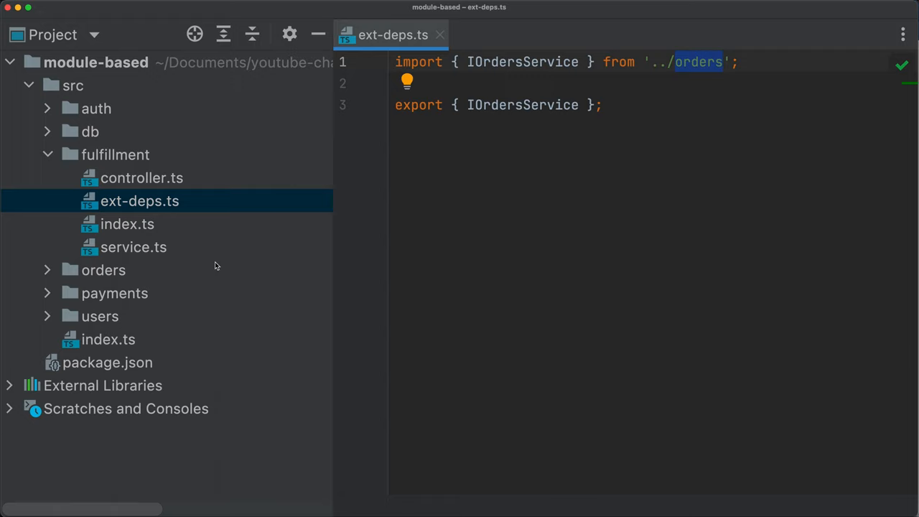
click(103, 270)
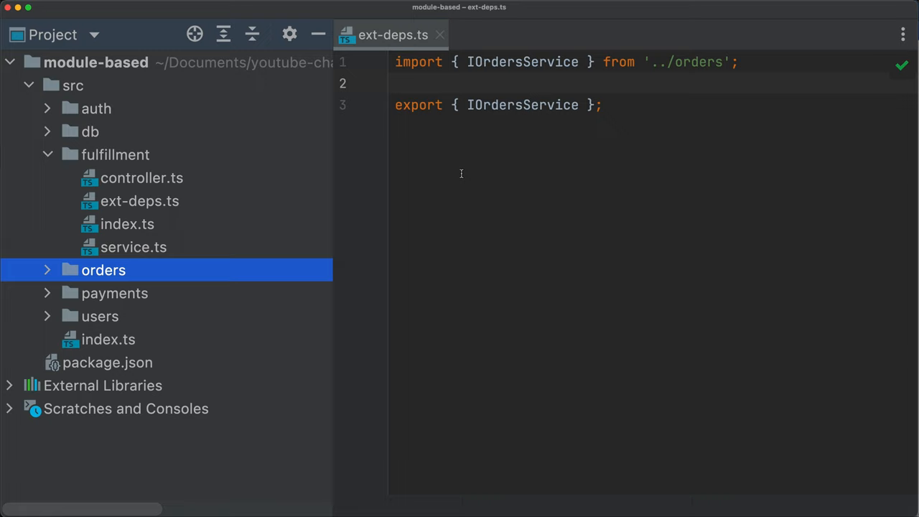
click(141, 178)
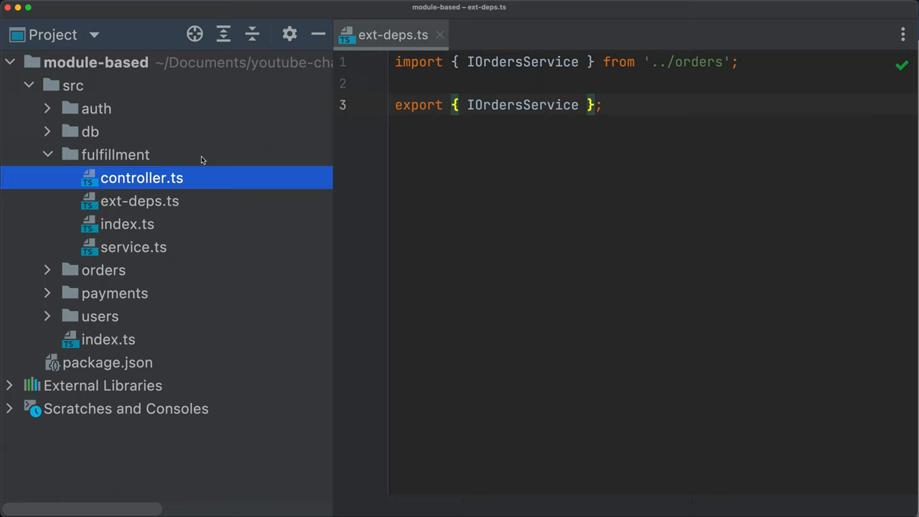
mouse_move(137, 186)
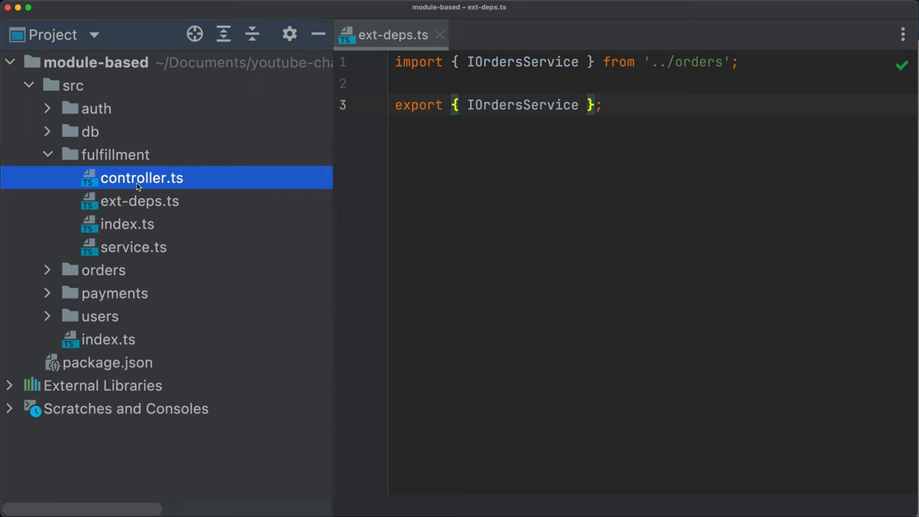
click(140, 201)
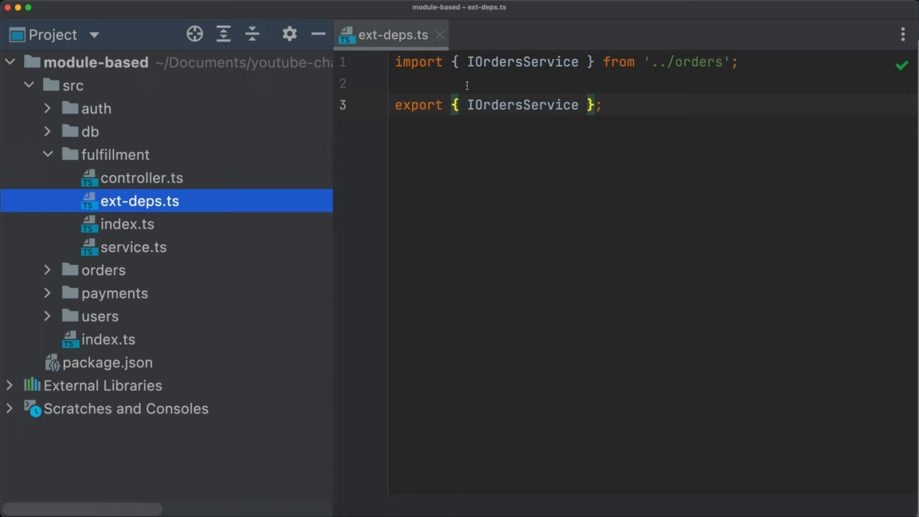
click(523, 104)
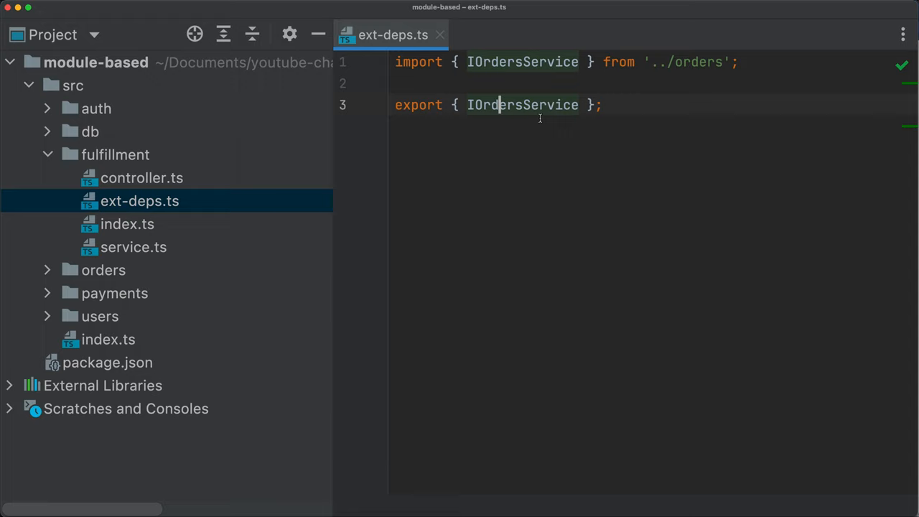
- Add rule comments 1 (ext-depts imports only interfaces, never concrete) and 2 (only ext-depts can import) atop ext-deps.ts
text(// 1.)
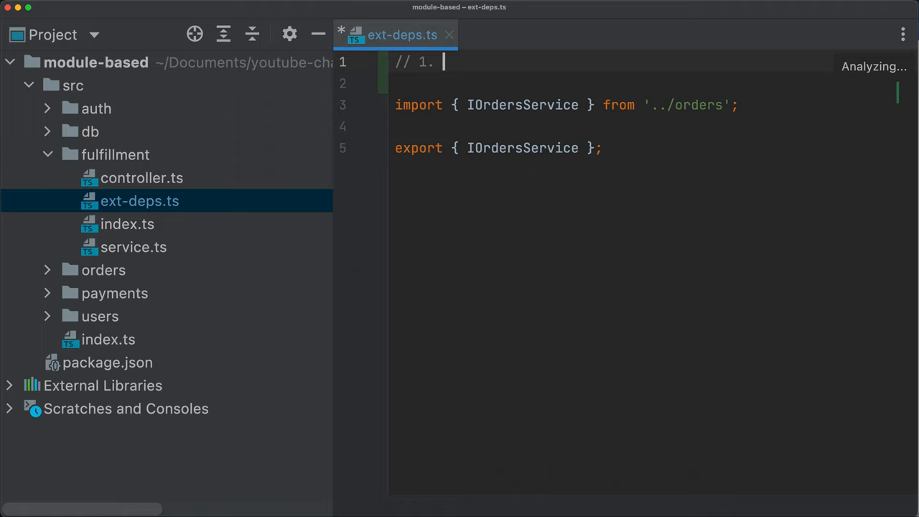
text(ext-depts imports only interface)
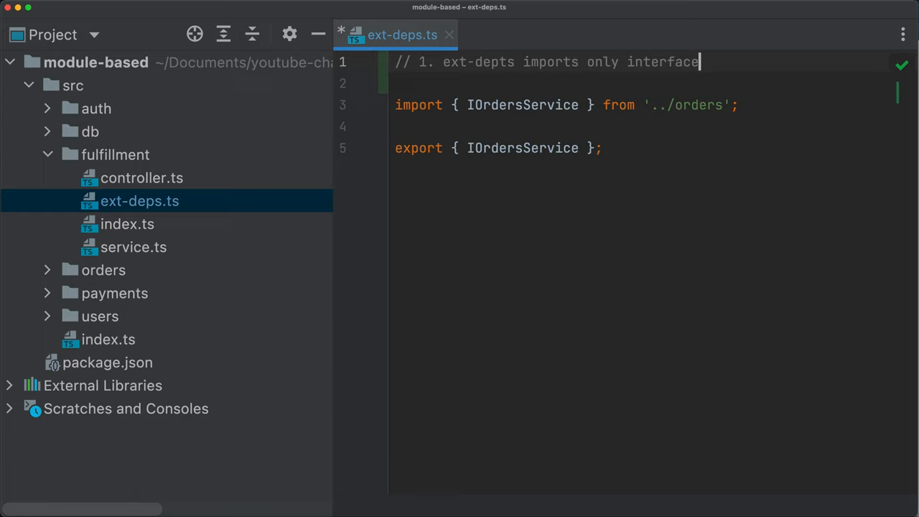
text(s, never concret)
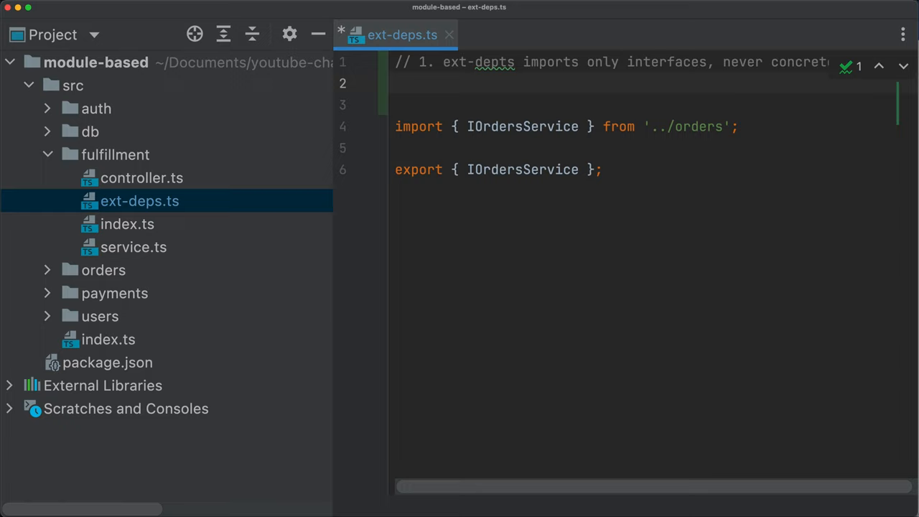
text(// 2. Only ext-depts)
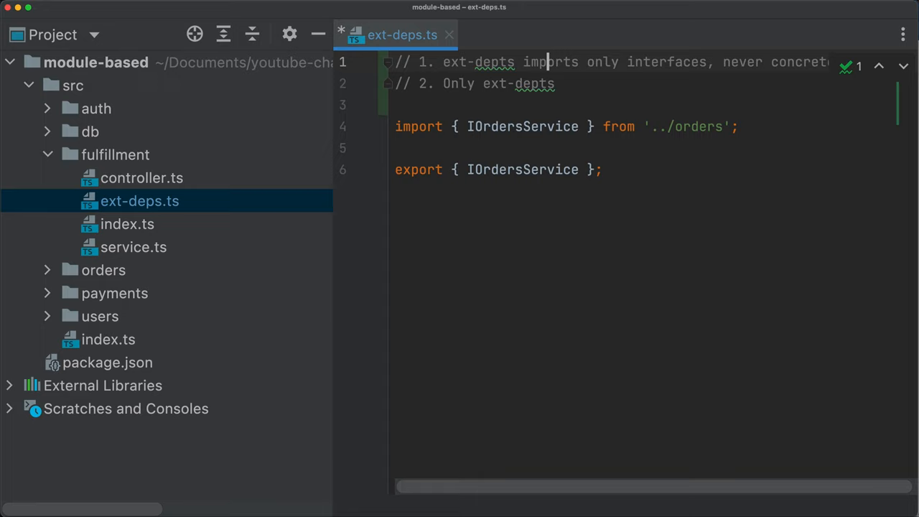
text(can import from external module)
click(646, 105)
text(//)
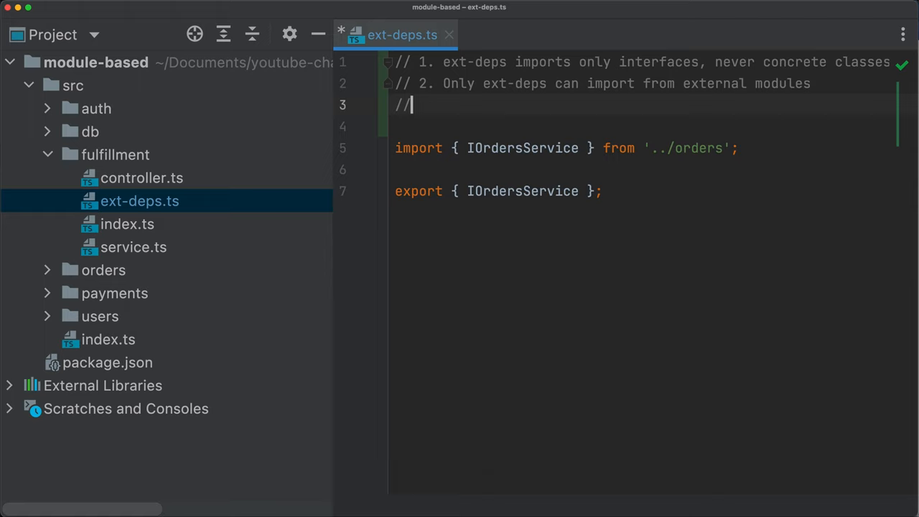
- Add rule comment 3: all other files can import from intra-module files or ext-deps
text(3. All other files)
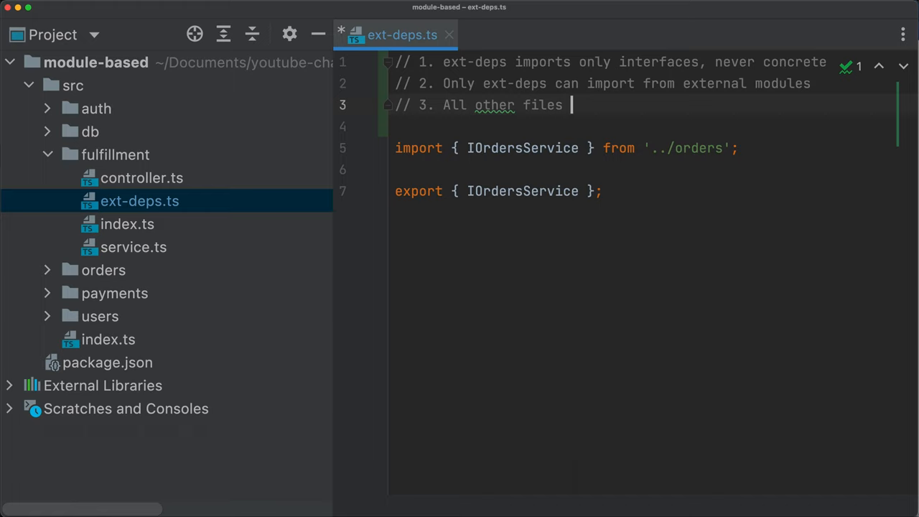
text(can)
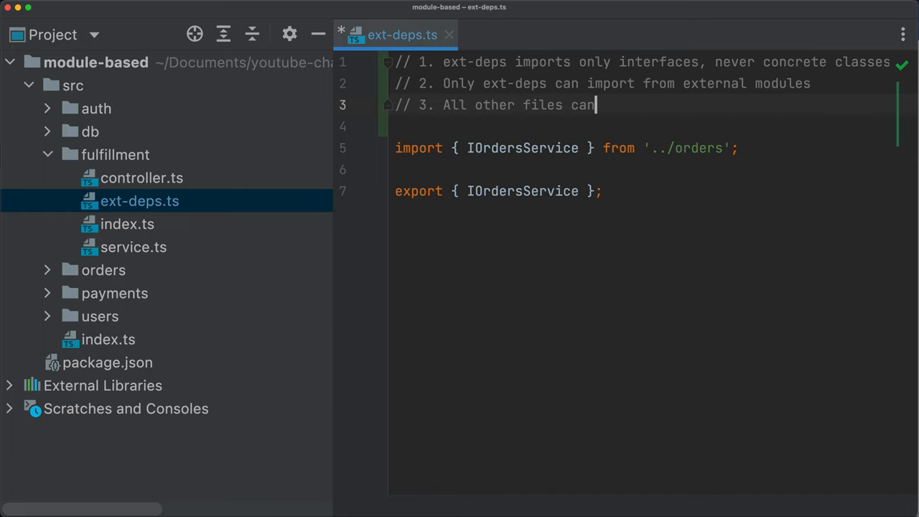
text(import from intra-modules)
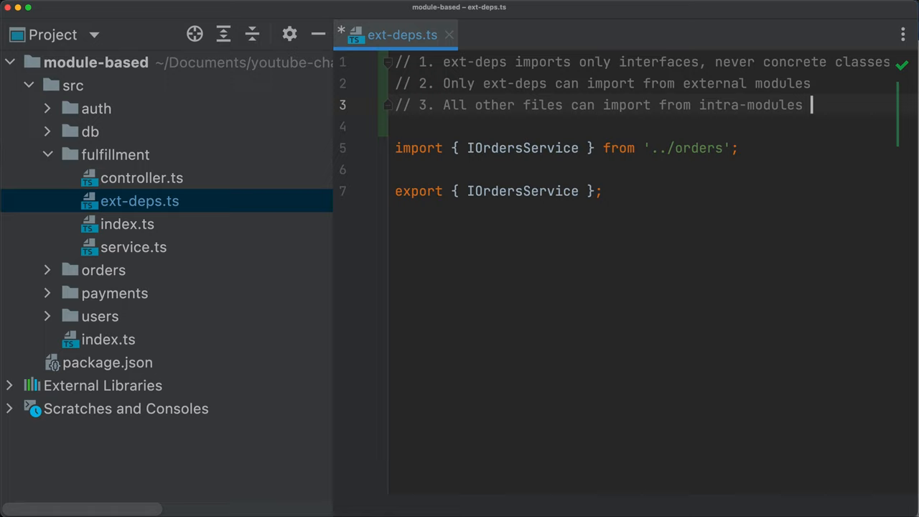
text(files or)
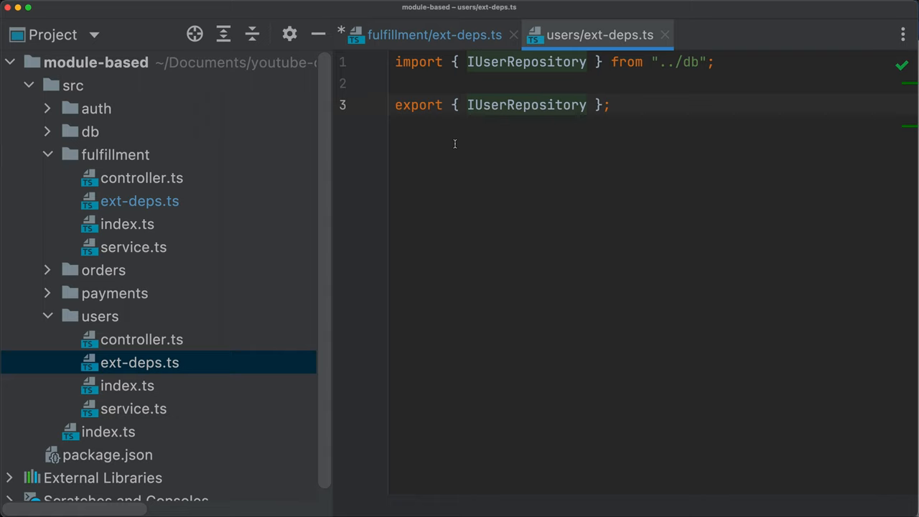
- Point out the users module and collapse the tree so src lists only the module folders
click(101, 316)
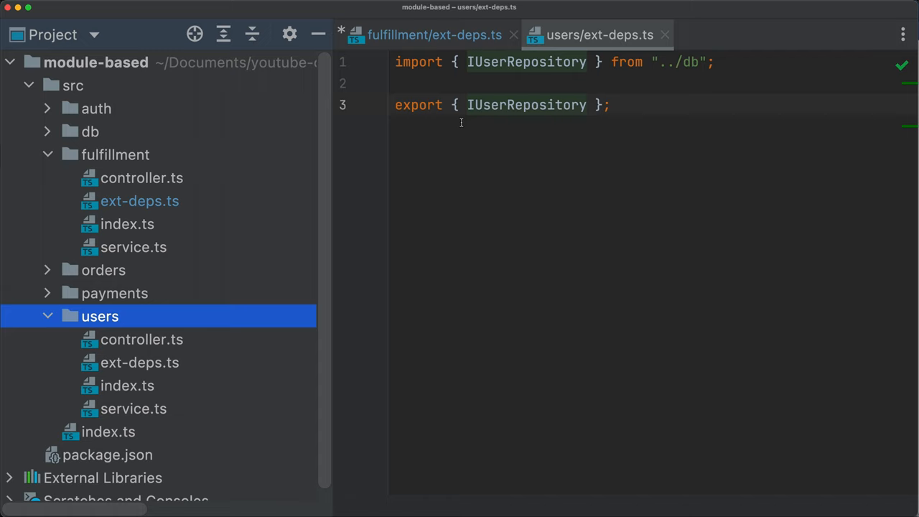
click(90, 132)
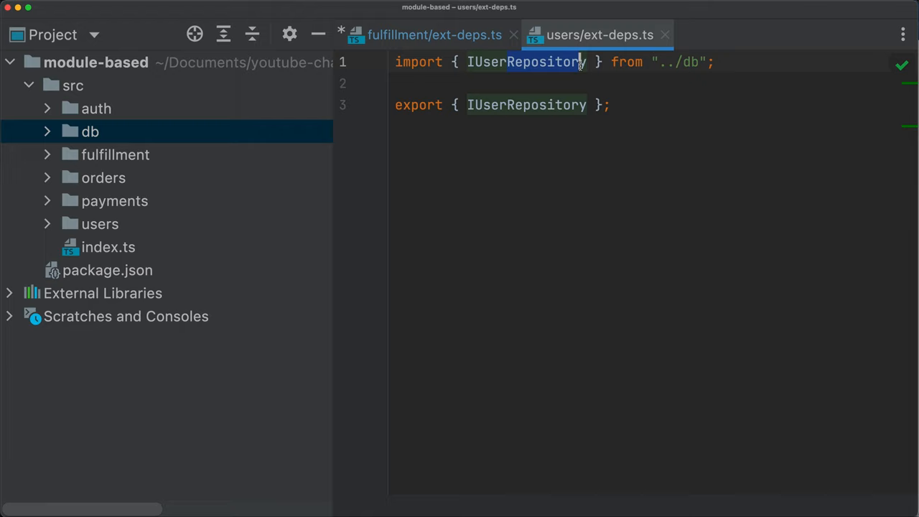
click(101, 224)
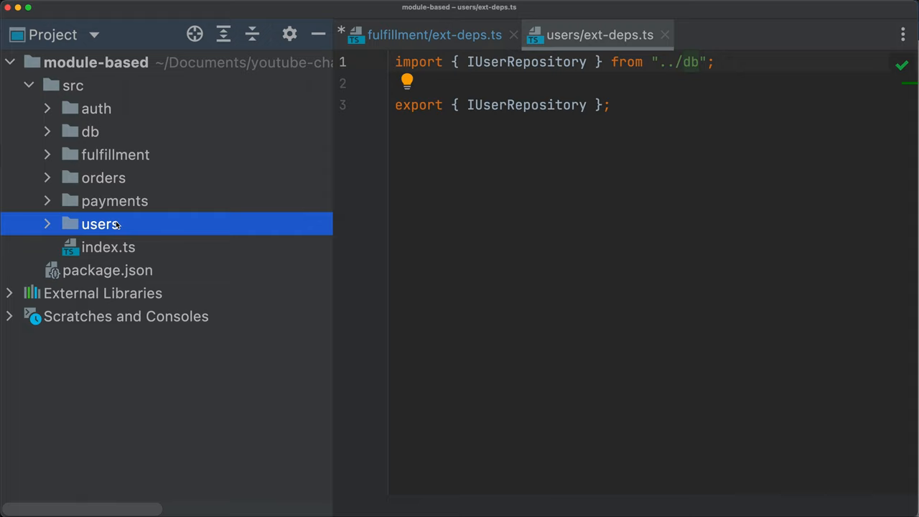
click(482, 62)
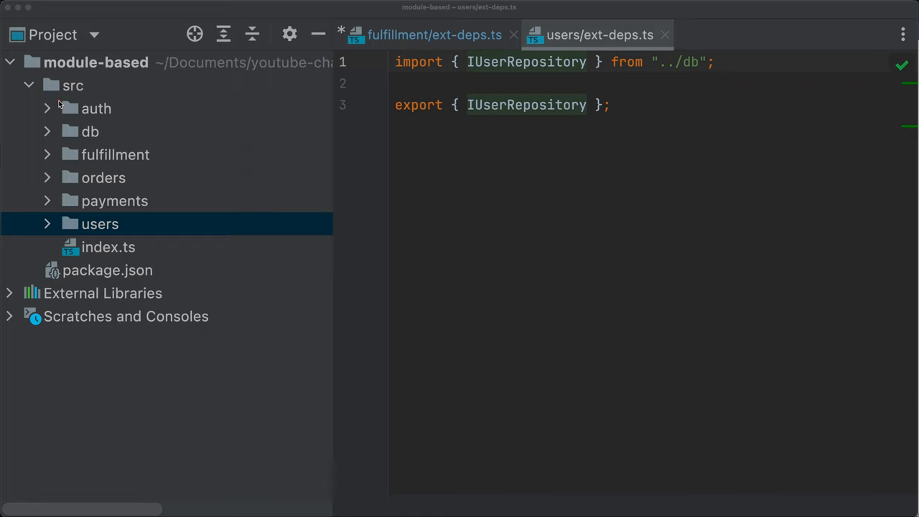
- Point out the fulfillment and orders module folders in the collapsed src tree
click(115, 155)
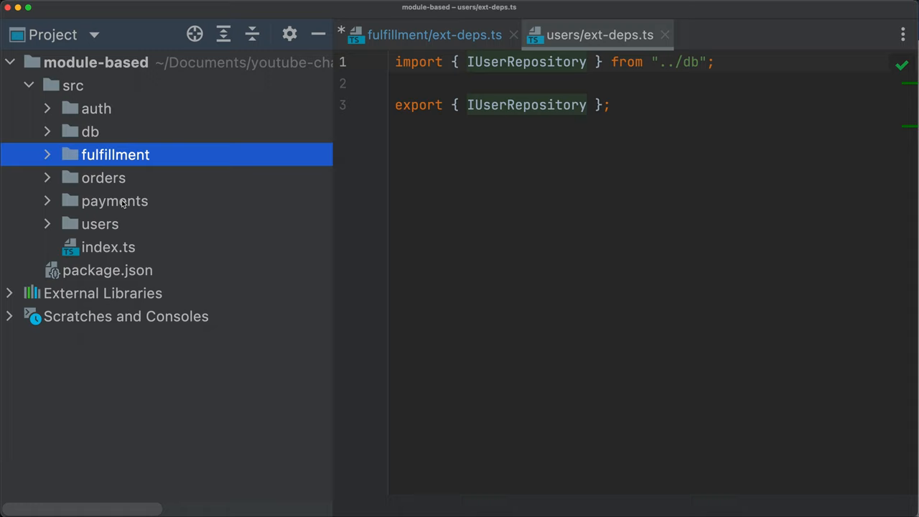
click(103, 178)
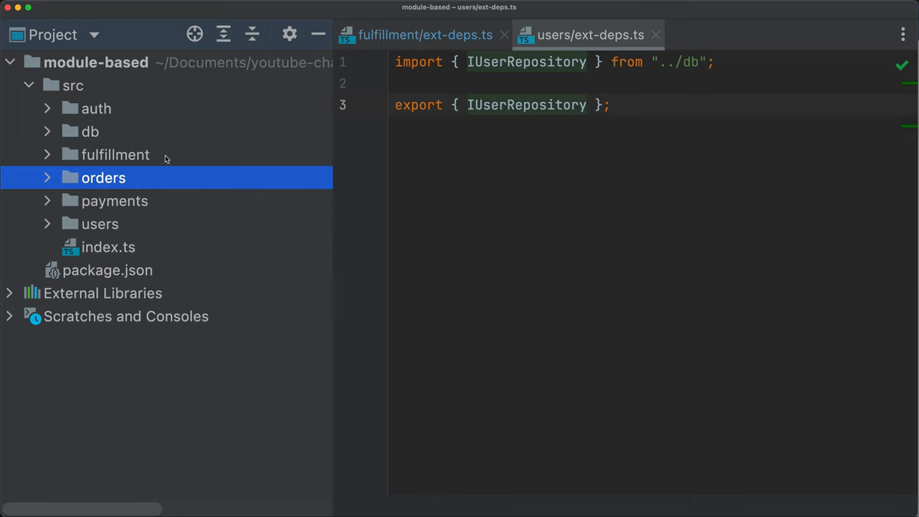
click(115, 155)
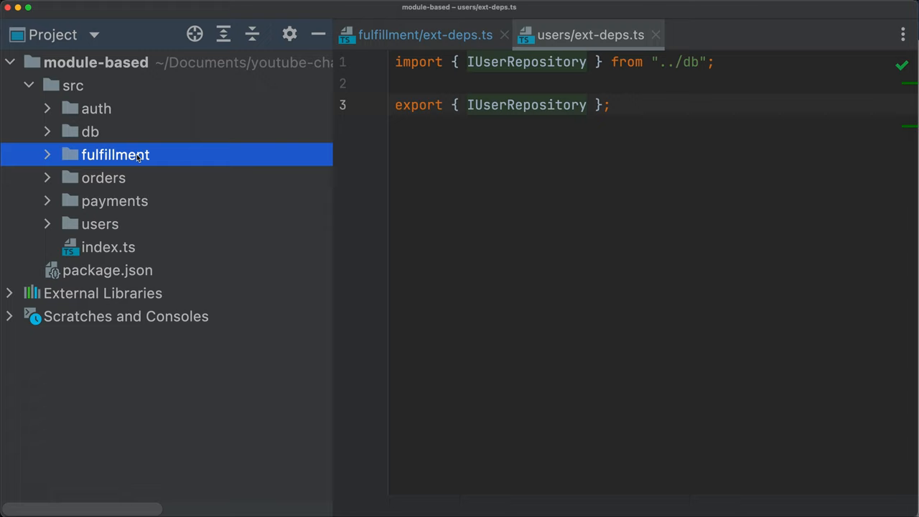
mouse_move(85, 158)
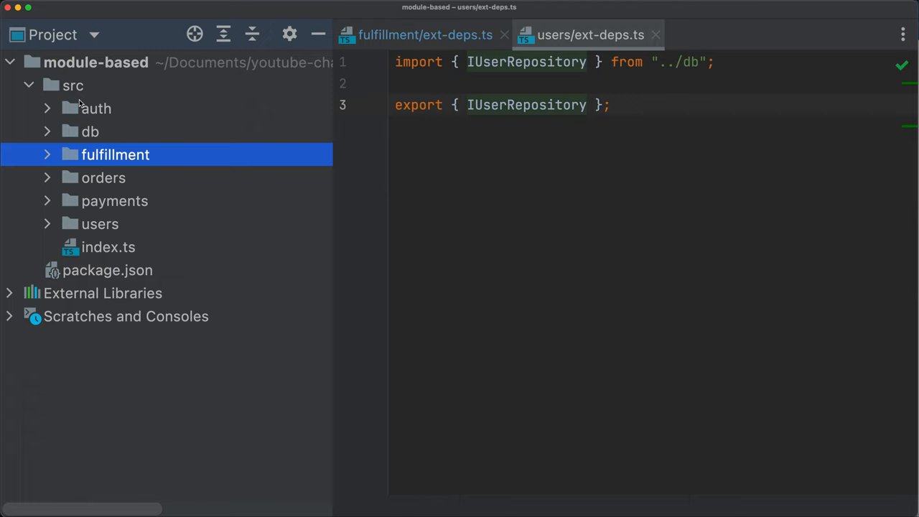
mouse_move(112, 184)
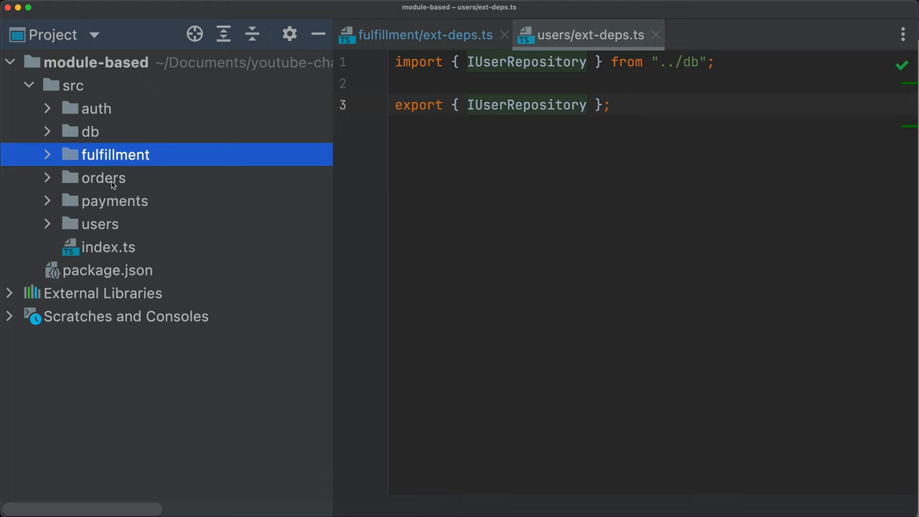
mouse_move(122, 178)
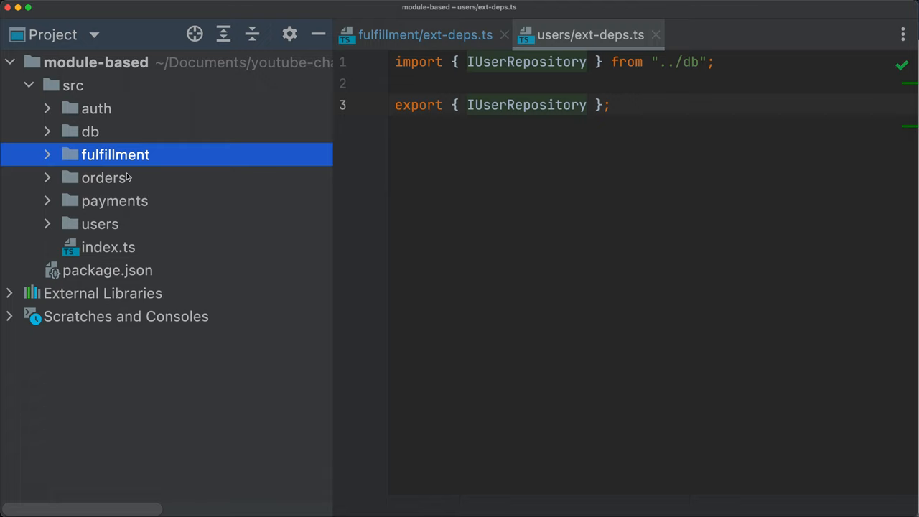
mouse_move(146, 130)
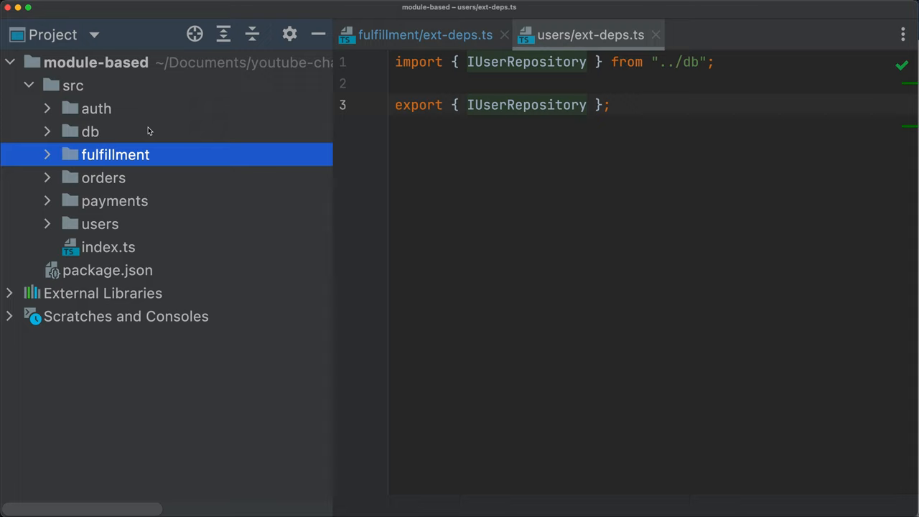
mouse_move(128, 179)
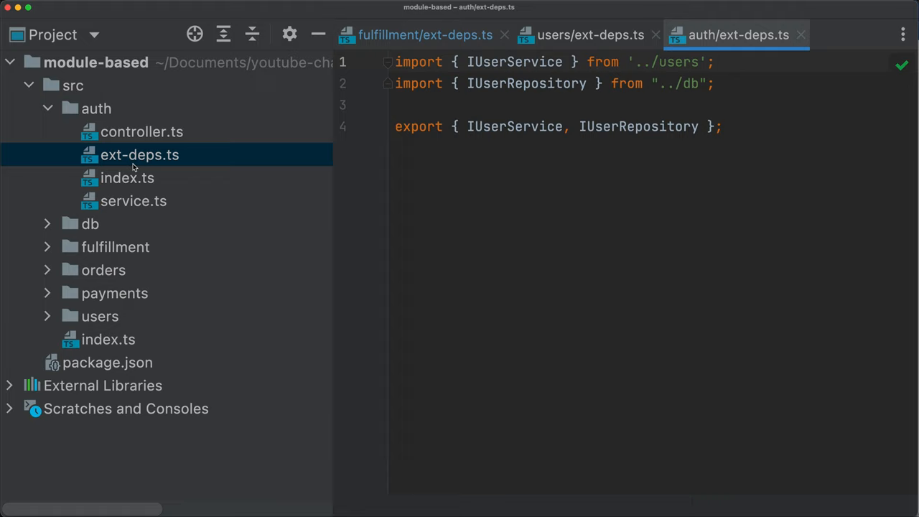
- Point out the auth and db modules, then return to fulfillment/ext-deps.ts with its three import rules
double_click(525, 83)
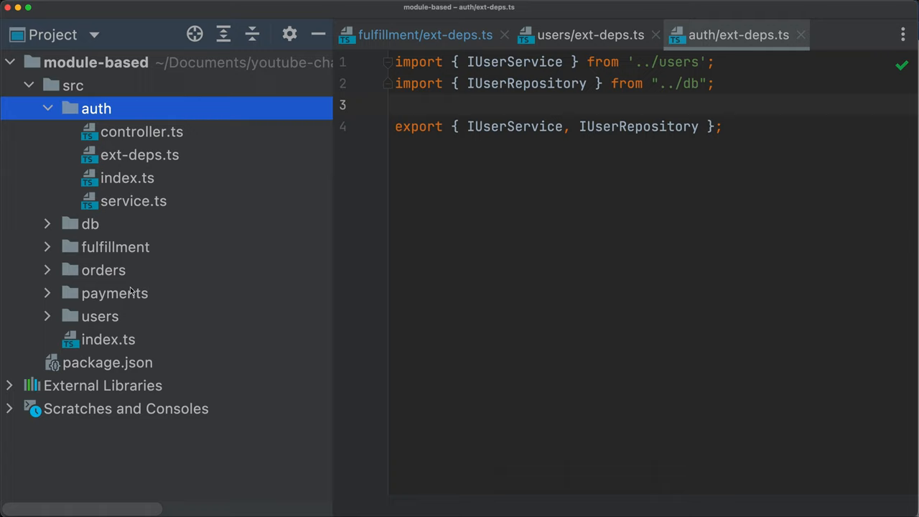
click(90, 224)
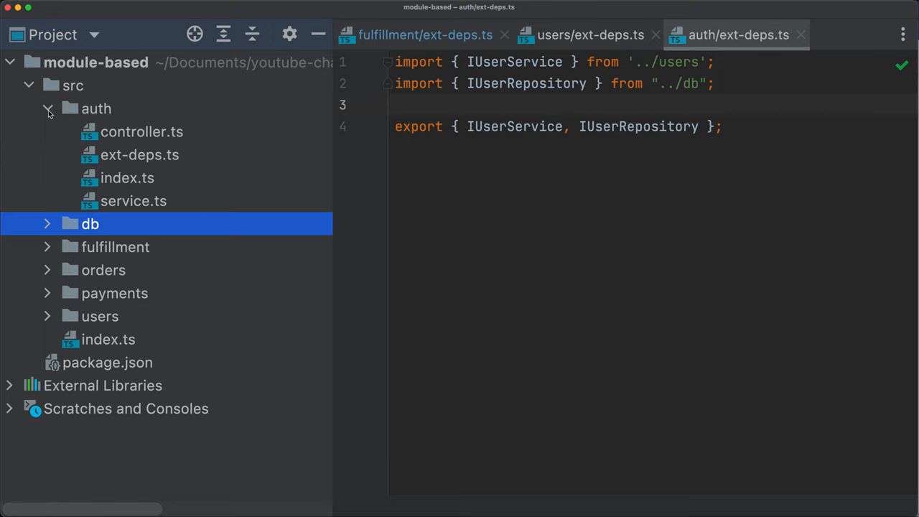
click(424, 34)
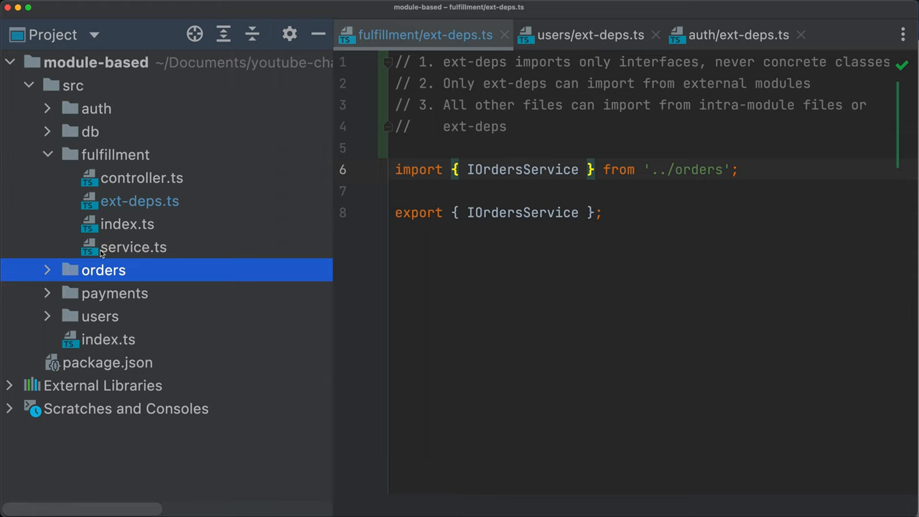